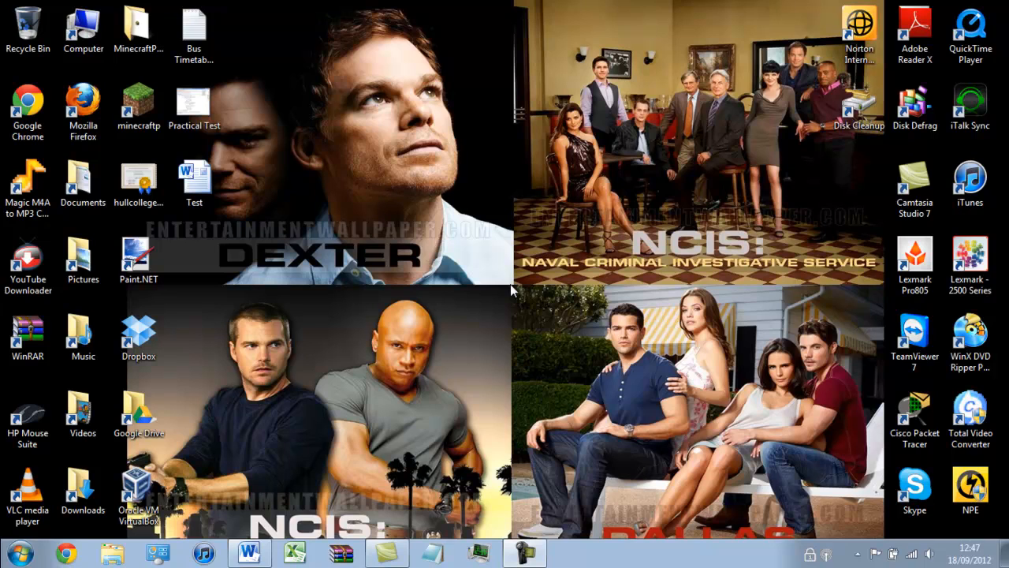
{"action": "mouse_move", "coordinate": [249, 552]}
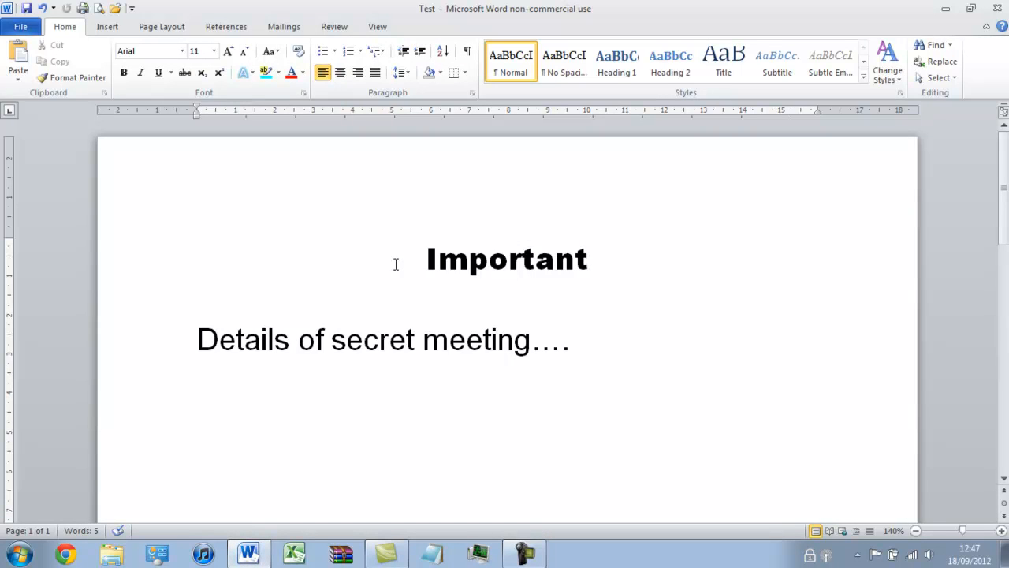
Step: Open Test.docx from the desktop and place the cursor in its text
{"action": "left_click", "coordinate": [571, 340]}
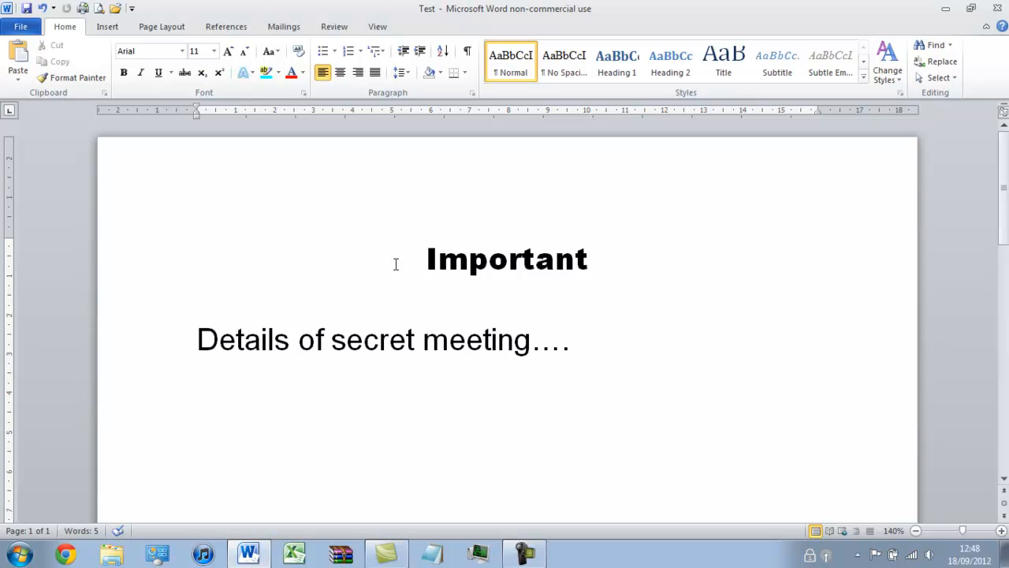
{"action": "left_click", "coordinate": [571, 341]}
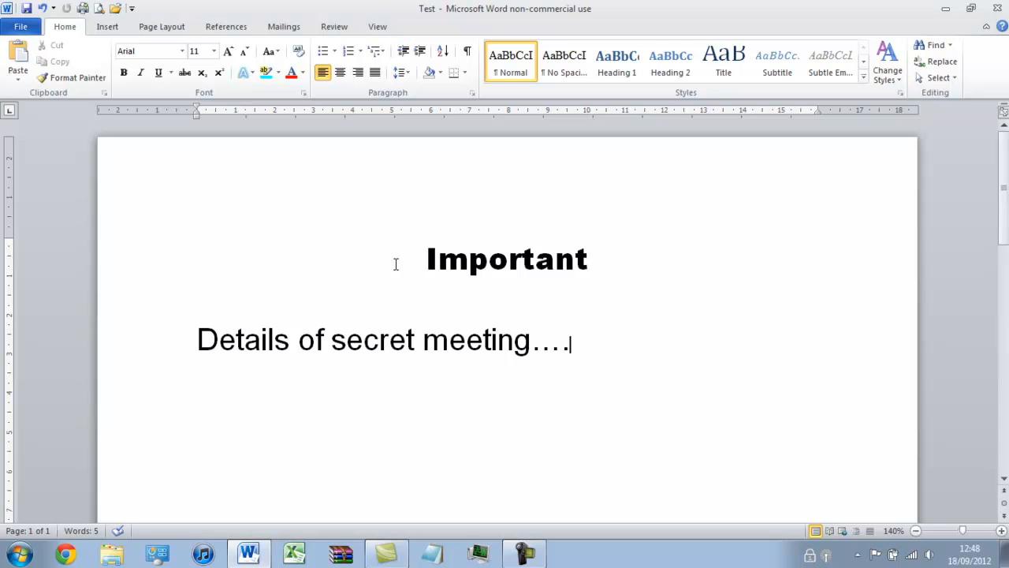
Step: Show the File > Info page with the Protect Document options listed
{"action": "left_click", "coordinate": [33, 15]}
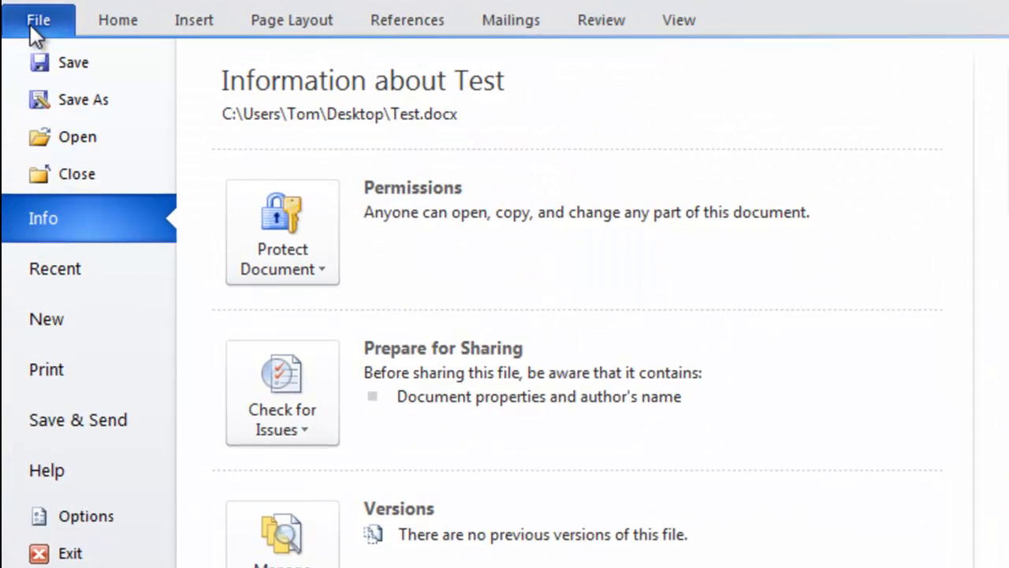
{"action": "mouse_move", "coordinate": [62, 229]}
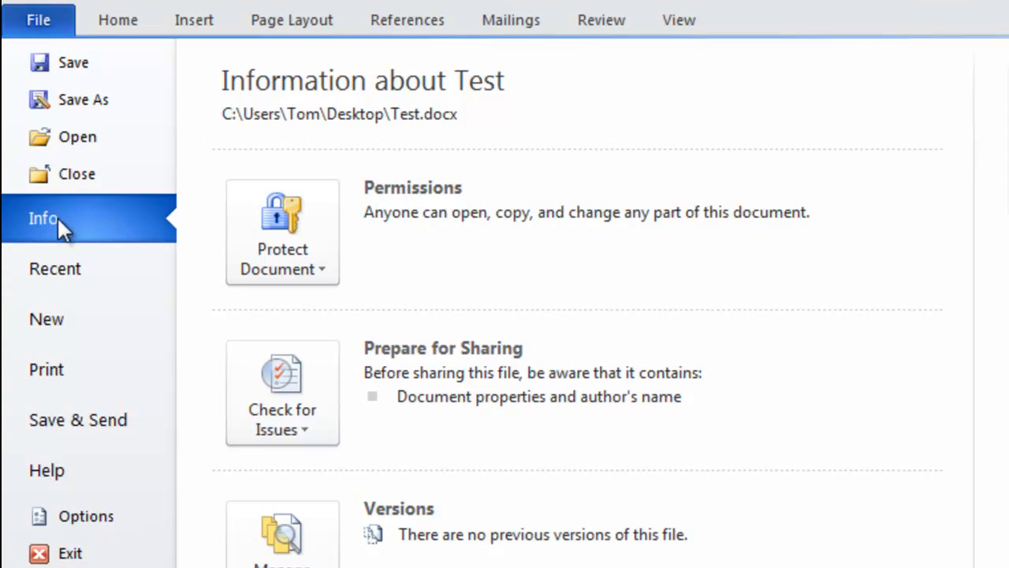
{"action": "mouse_move", "coordinate": [155, 228]}
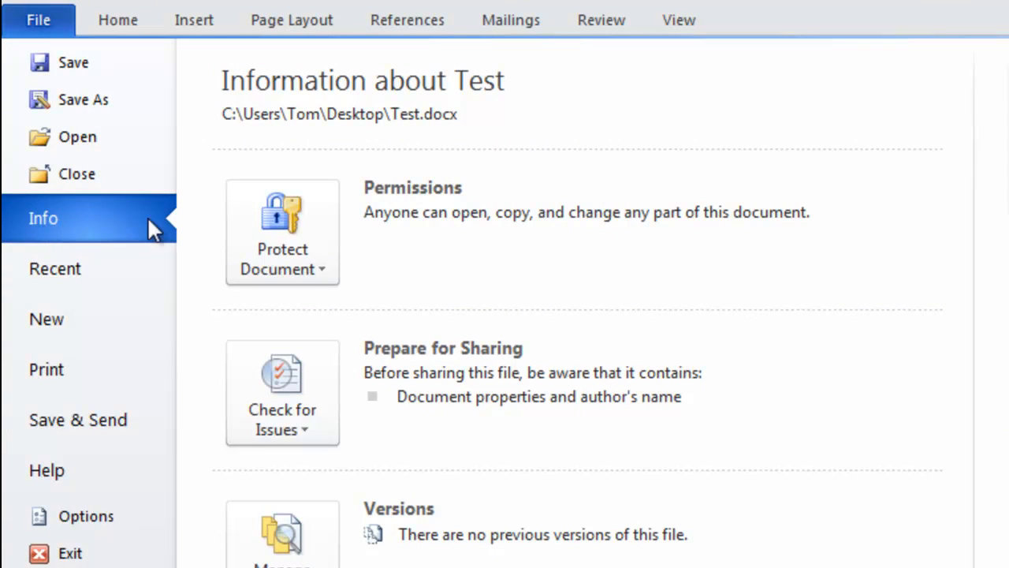
{"action": "mouse_move", "coordinate": [458, 208]}
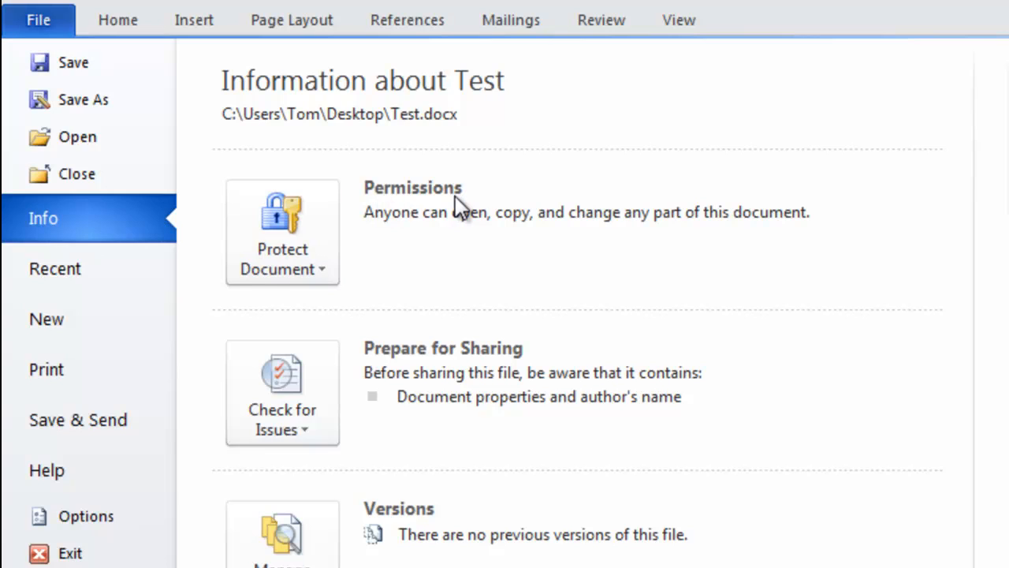
{"action": "mouse_move", "coordinate": [451, 235]}
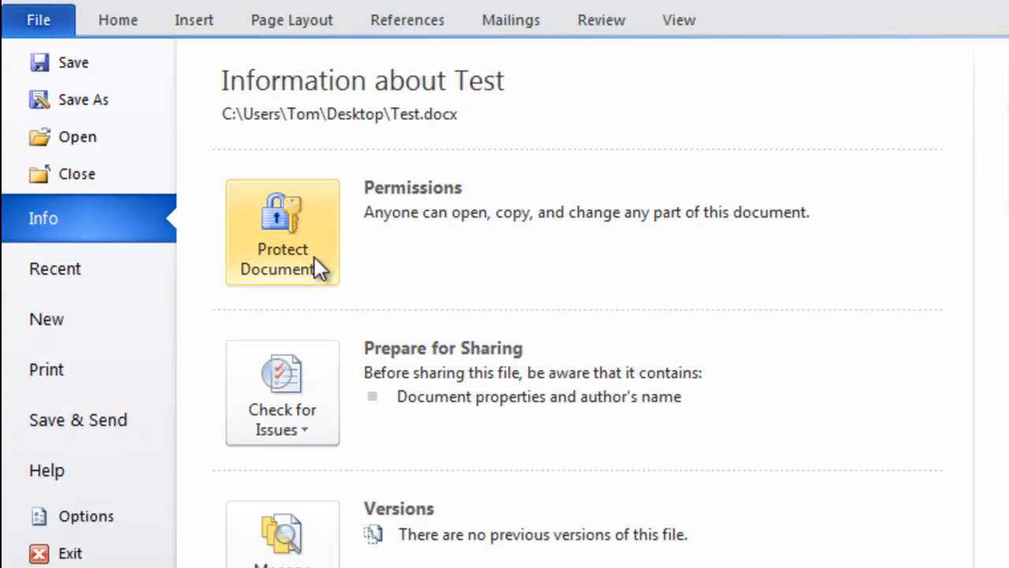
{"action": "left_click", "coordinate": [281, 236]}
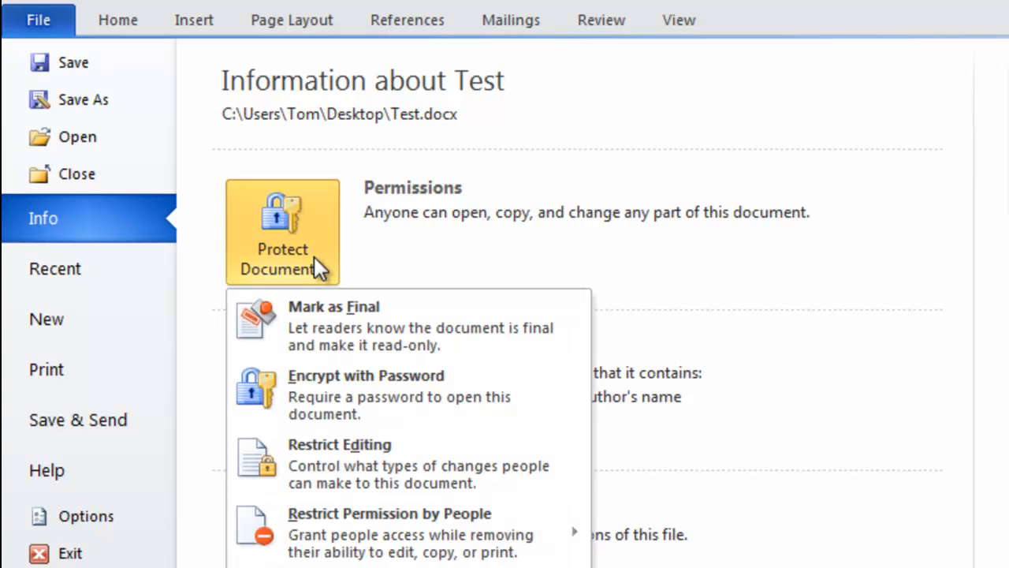
{"action": "mouse_move", "coordinate": [423, 412]}
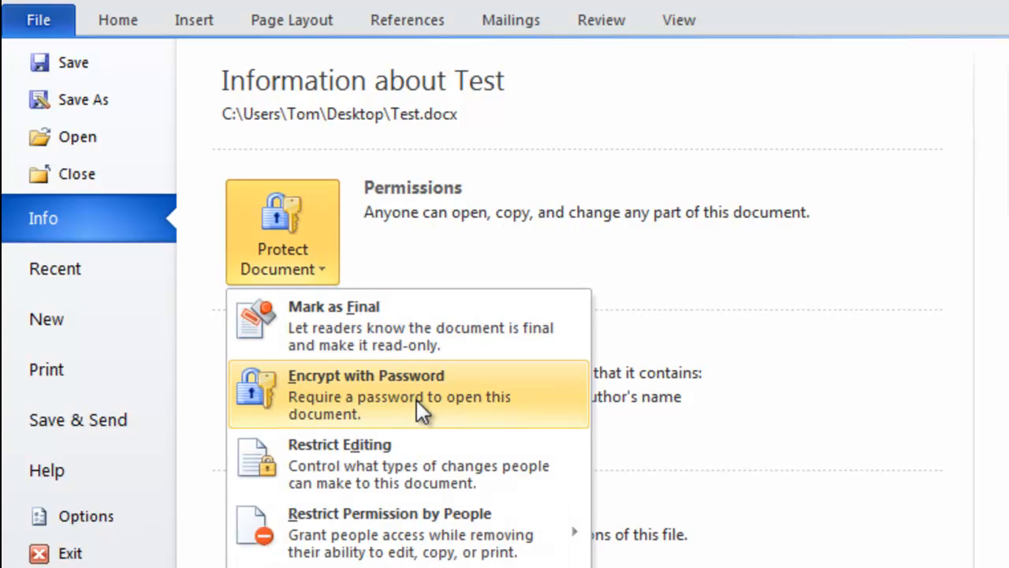
Step: Encrypt the document with a password, confirming it so opening requires the password
{"action": "left_click", "coordinate": [366, 376]}
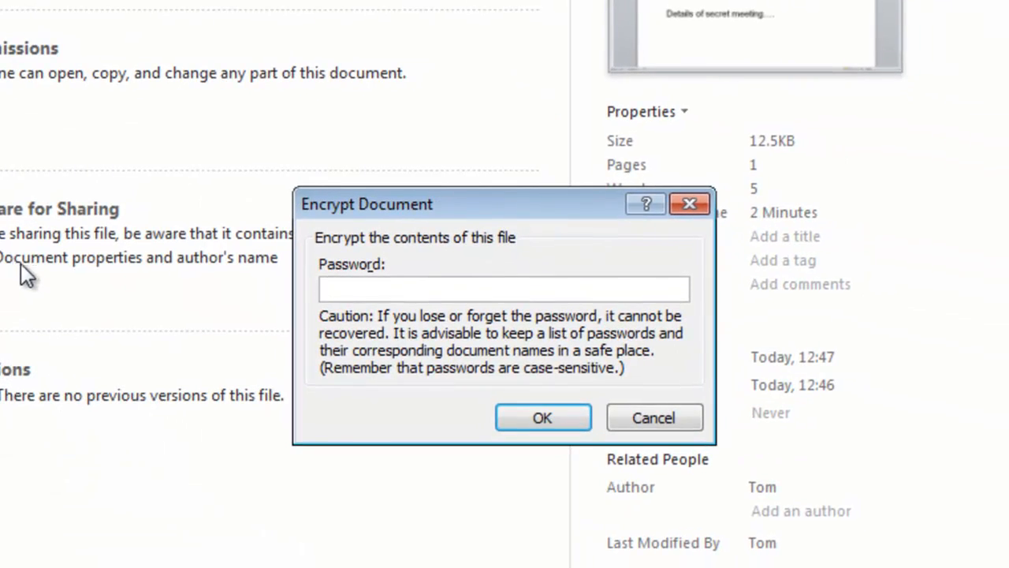
{"action": "mouse_move", "coordinate": [439, 287]}
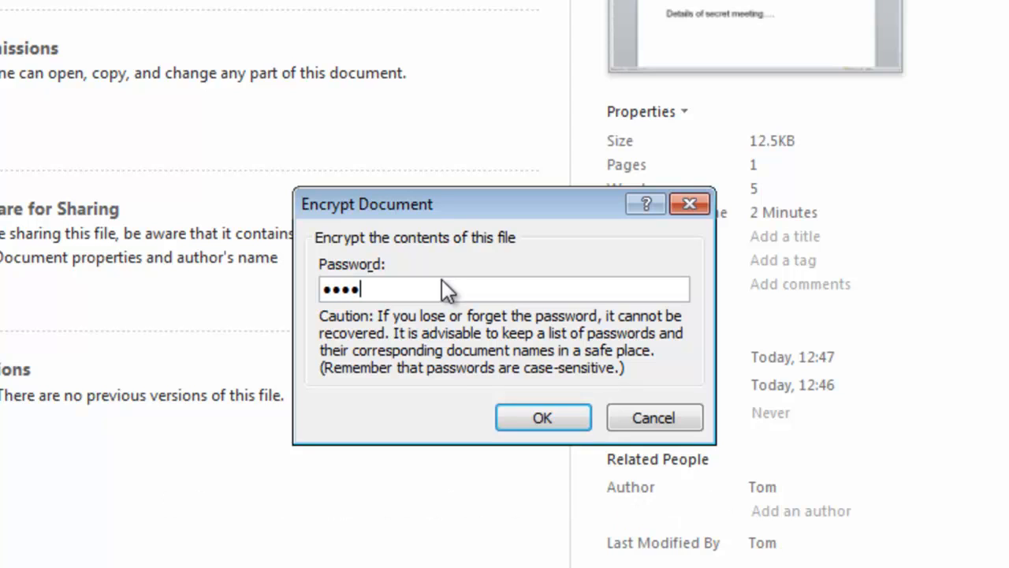
{"action": "type", "text": "•"}
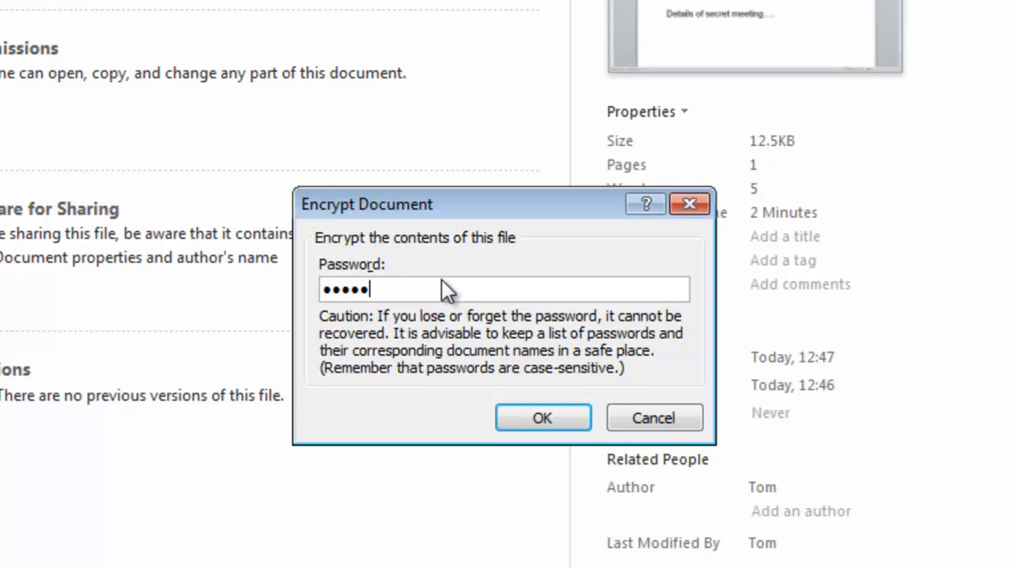
{"action": "type", "text": "•"}
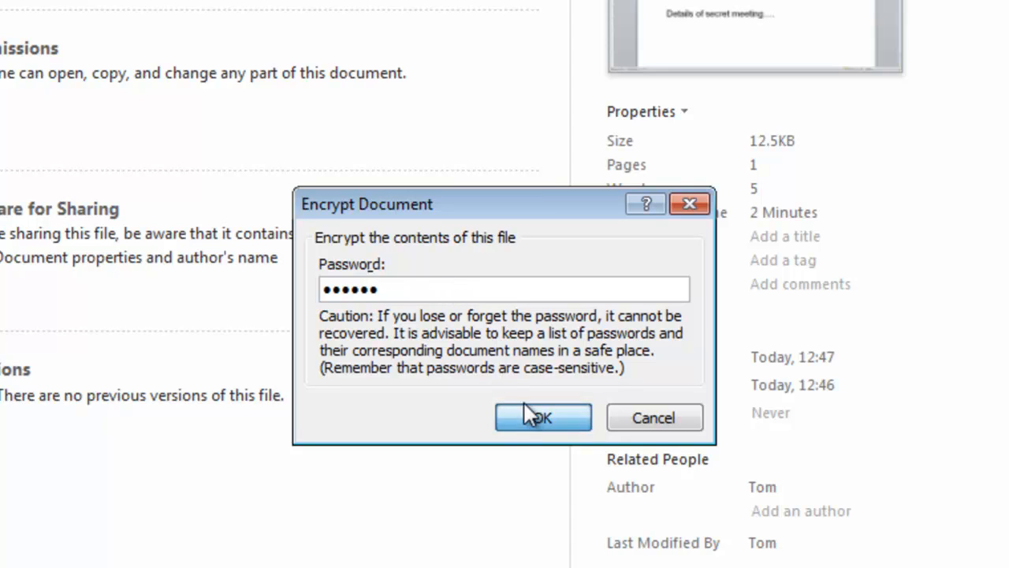
{"action": "left_click", "coordinate": [542, 416]}
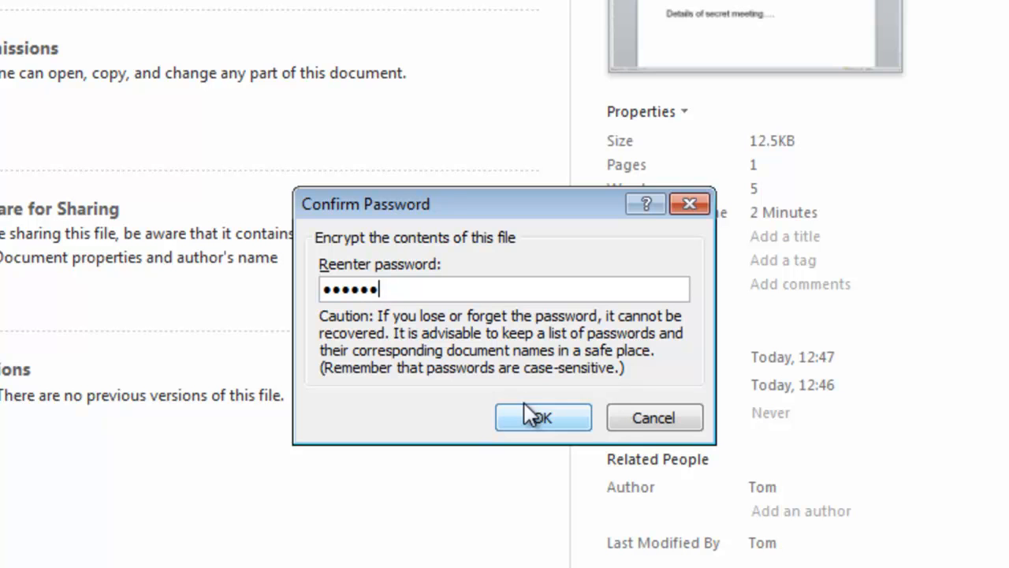
{"action": "left_click", "coordinate": [543, 416]}
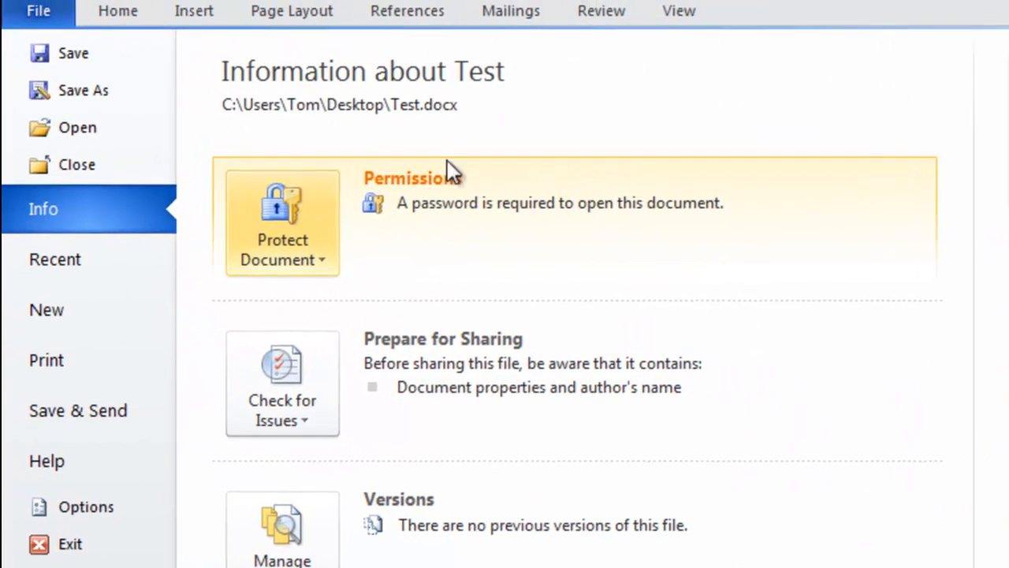
{"action": "mouse_move", "coordinate": [429, 249]}
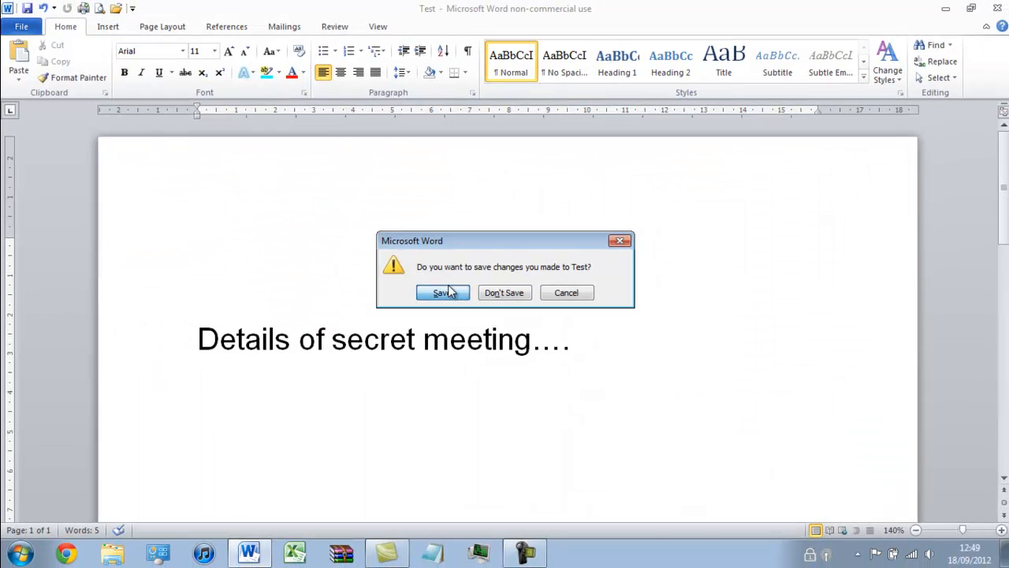
Step: Save the encrypted changes while closing Word, returning to the desktop
{"action": "left_click", "coordinate": [438, 292]}
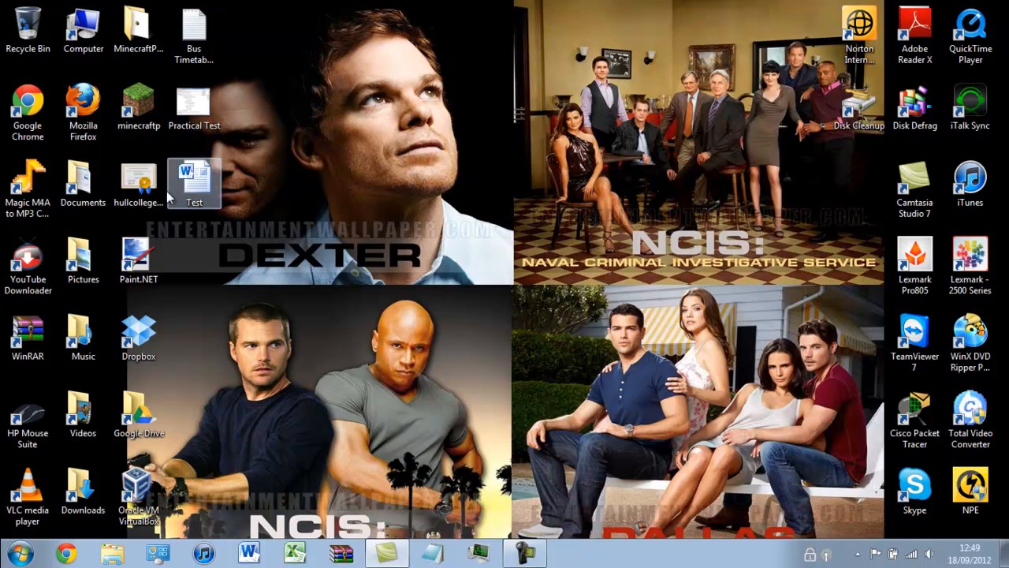
Step: Reopen Test.docx from the desktop and unlock it by entering the password
{"action": "double_click", "coordinate": [186, 172]}
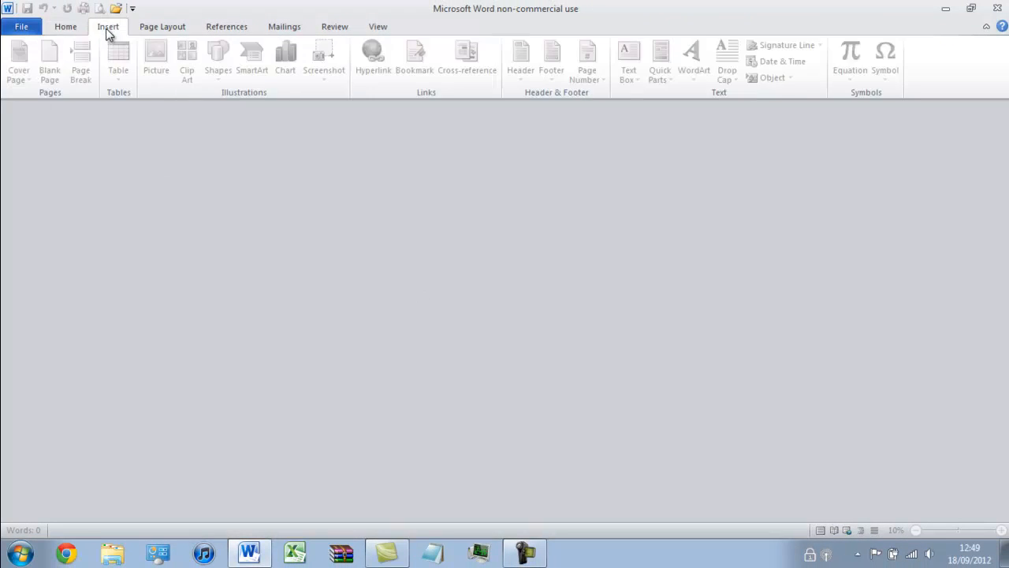
{"action": "left_click", "coordinate": [334, 25]}
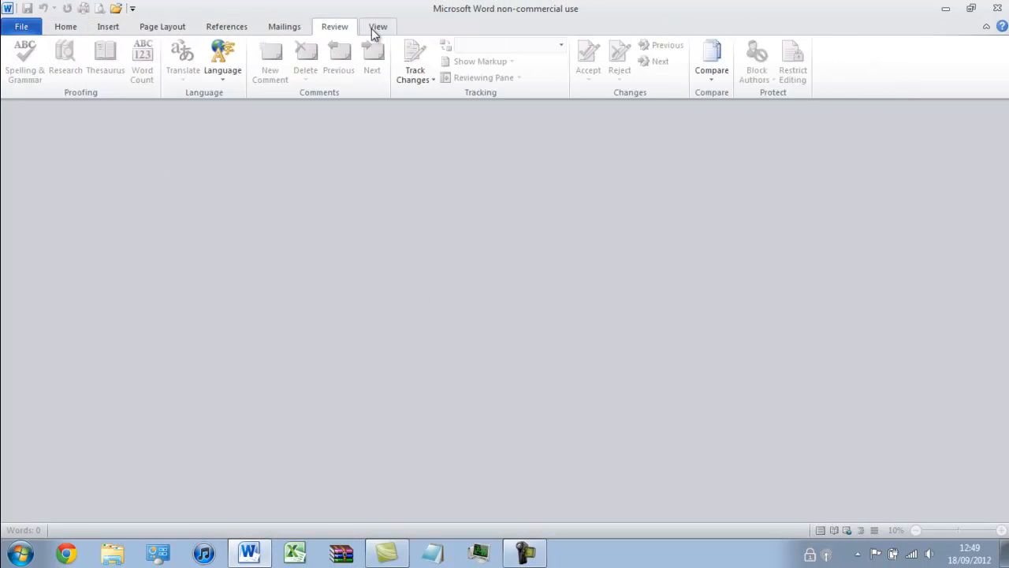
{"action": "left_click", "coordinate": [22, 25]}
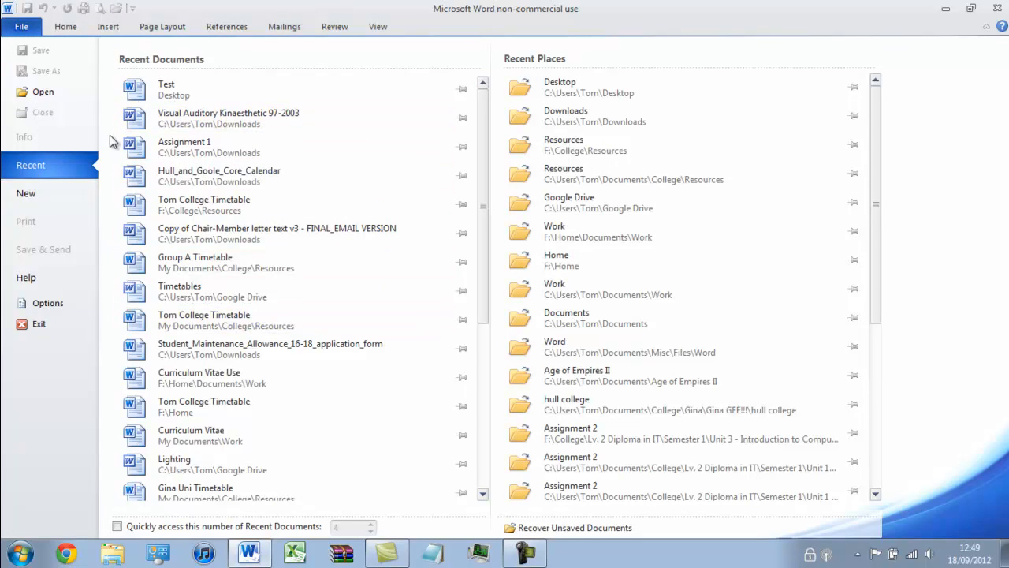
{"action": "mouse_move", "coordinate": [765, 70]}
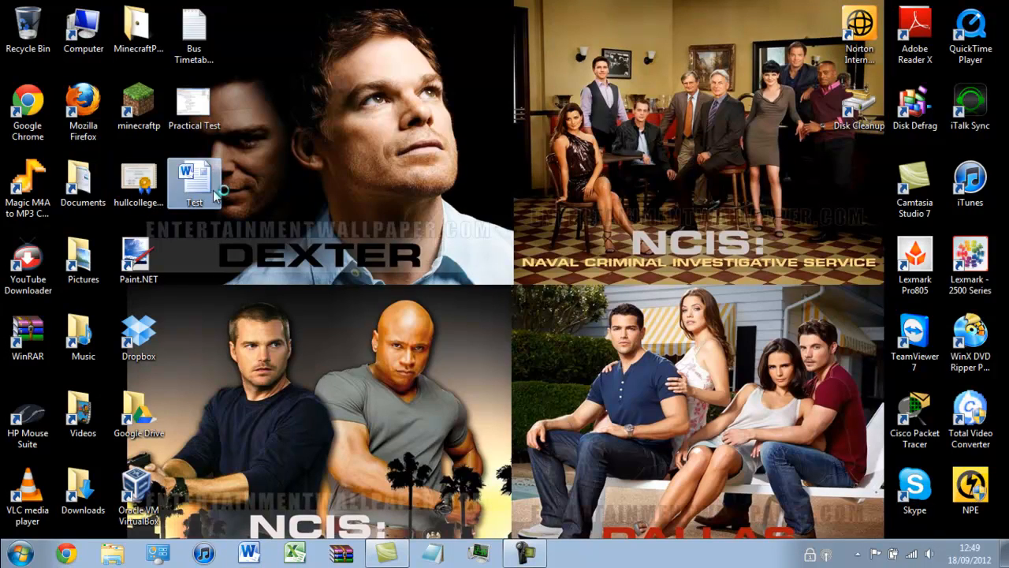
{"action": "double_click", "coordinate": [193, 172]}
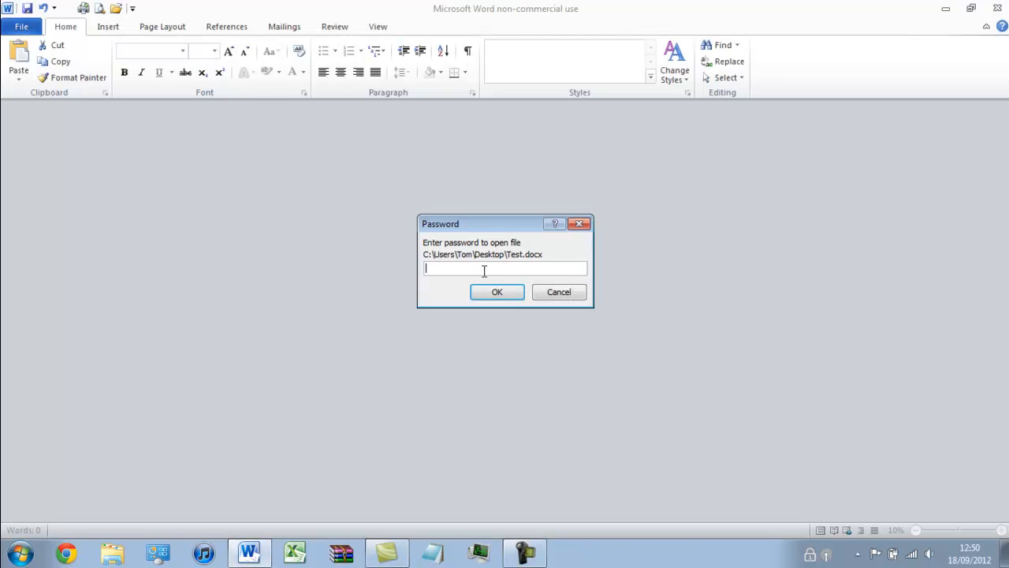
{"action": "type", "text": "••••••"}
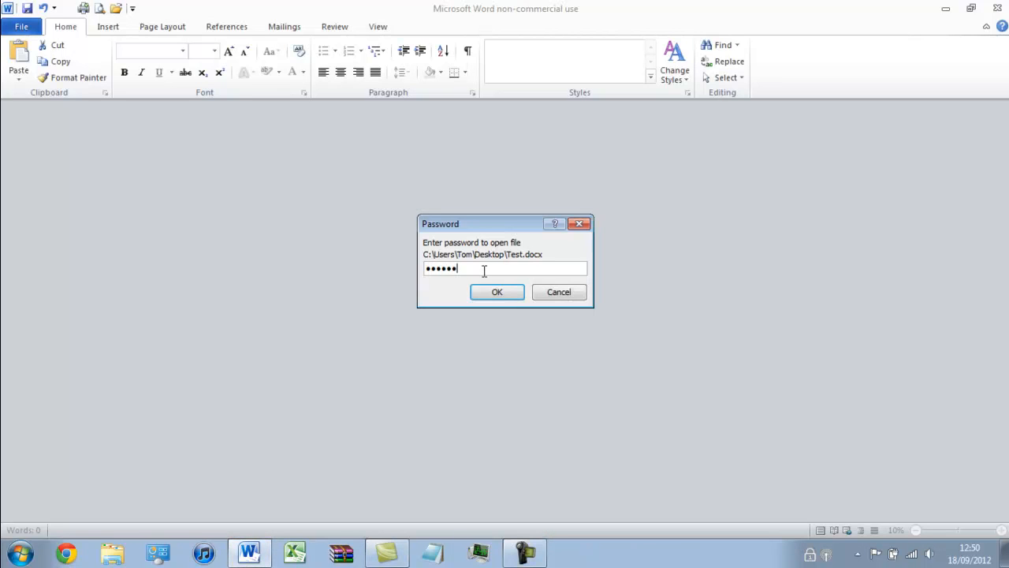
{"action": "left_click", "coordinate": [496, 292]}
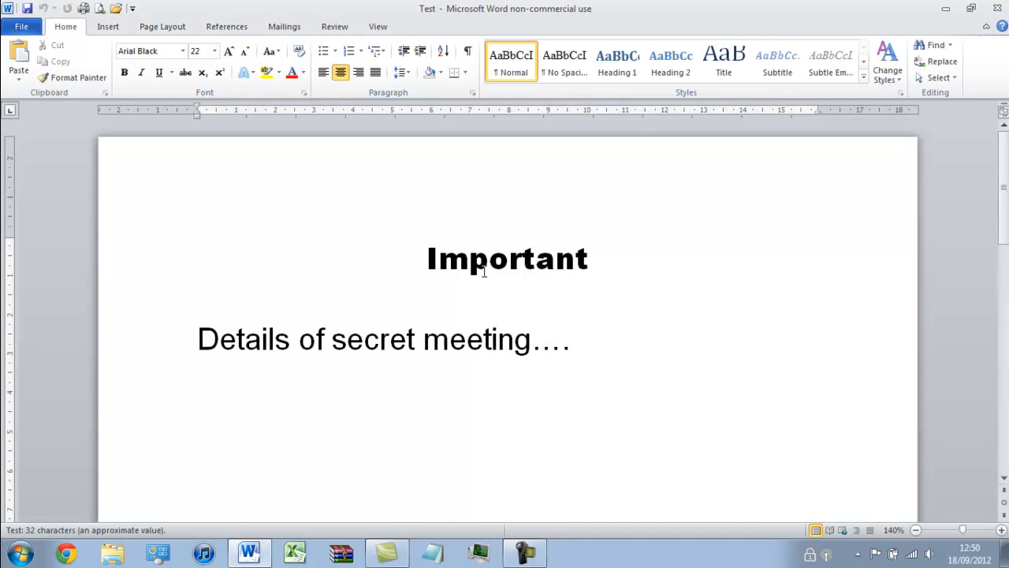
{"action": "left_click", "coordinate": [429, 258]}
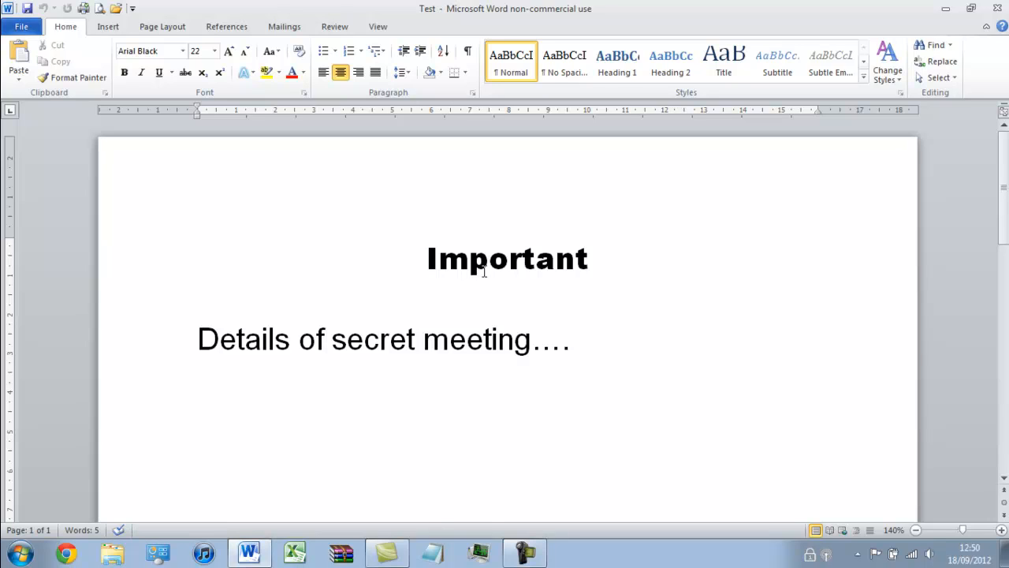
{"action": "mouse_move", "coordinate": [549, 300]}
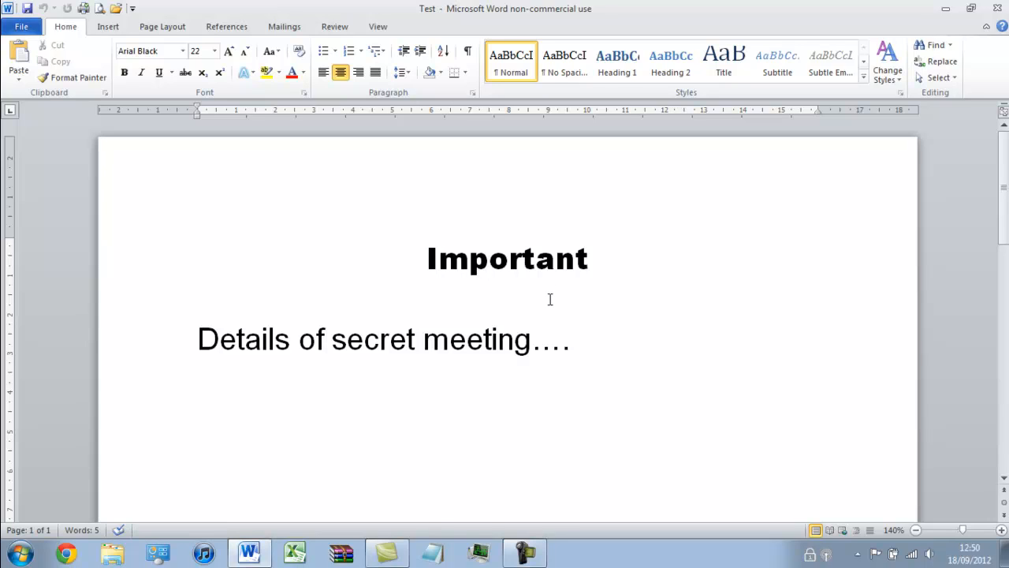